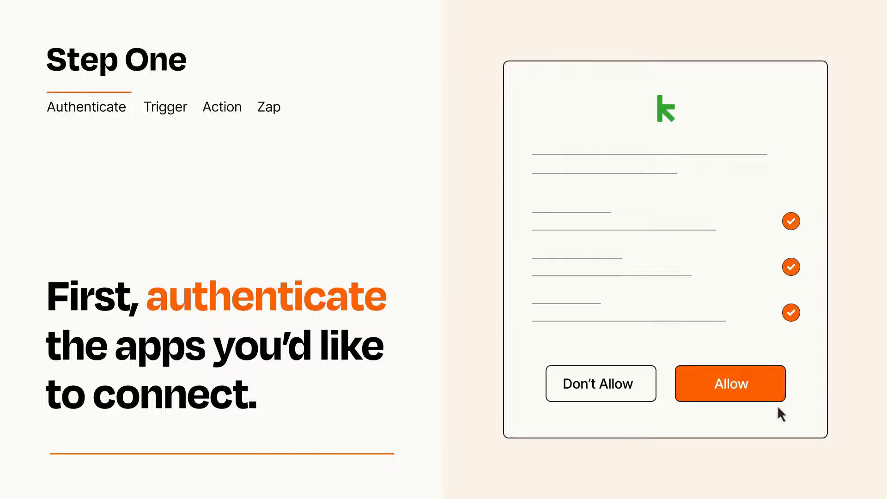
# Allow the connecting app its requested permissions on the authorization screen.
pyautogui.click(731, 383)
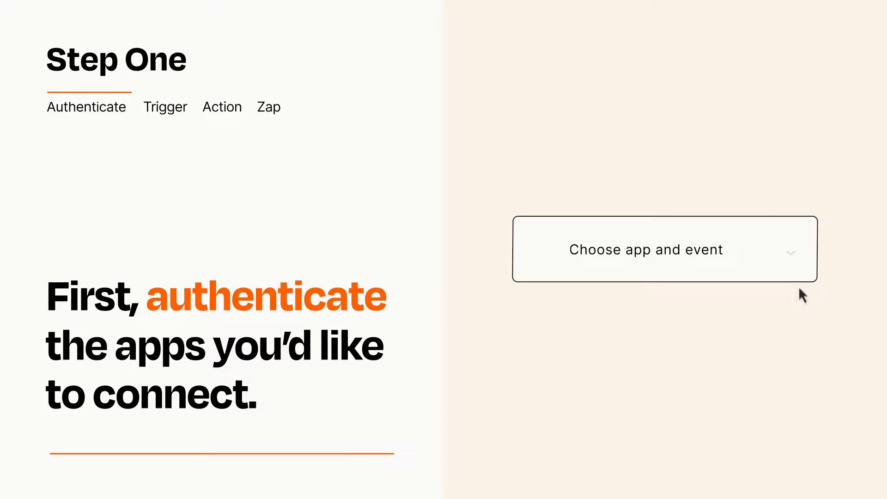
# Open the trigger's app-and-event list to choose Facebook New Lead.
pyautogui.click(664, 250)
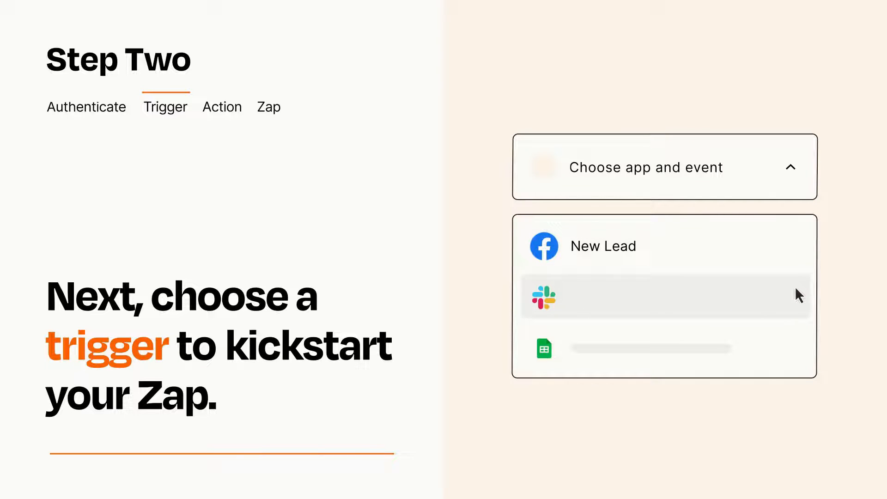
pyautogui.moveTo(798, 355)
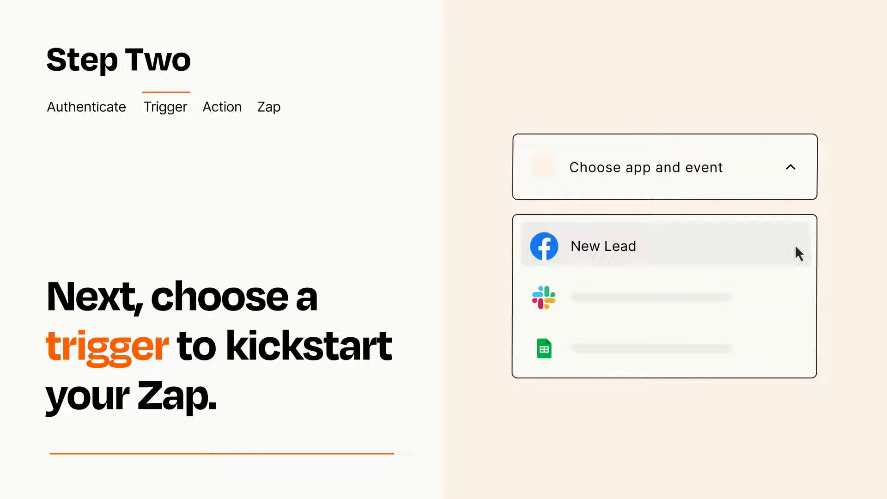
pyautogui.moveTo(797, 258)
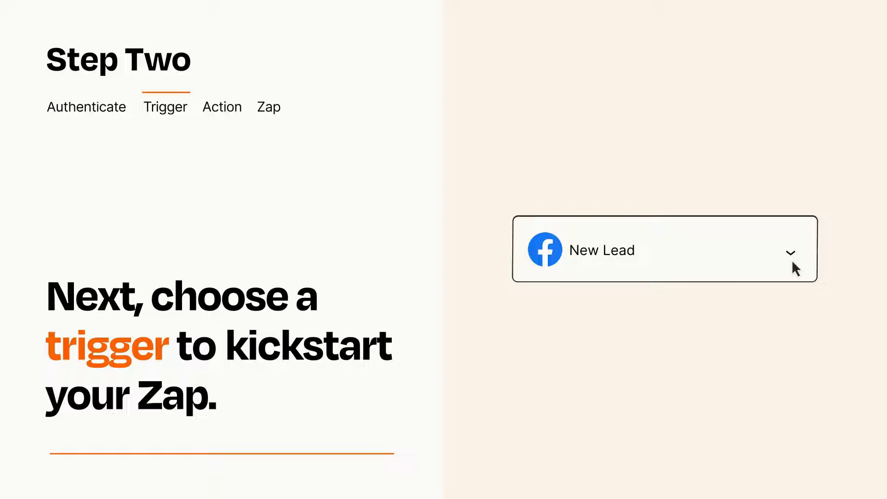
pyautogui.moveTo(807, 263)
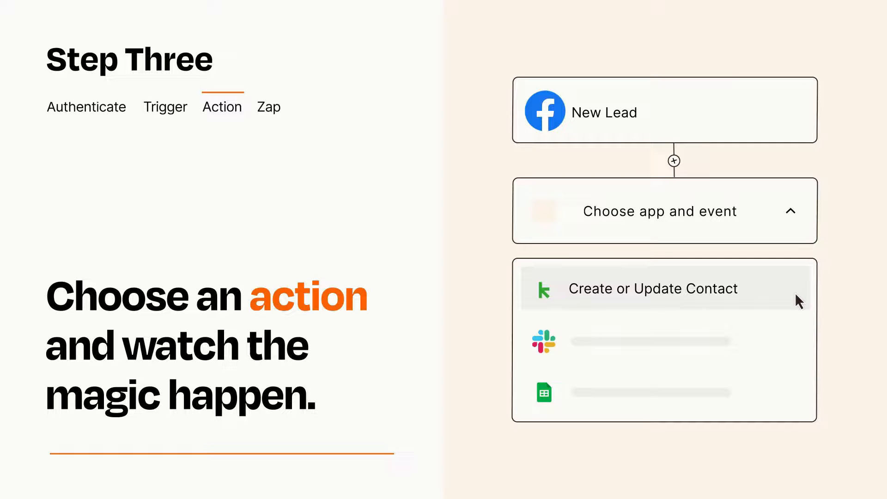
# Choose Create or Update Contact as the action after the New Lead trigger.
pyautogui.click(653, 289)
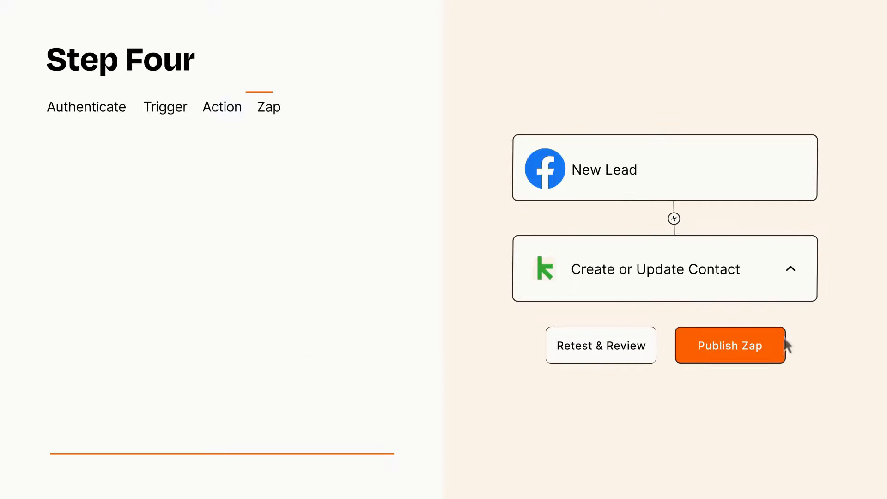
# Publish the Facebook New Lead to Create or Update Contact Zap, turning it on.
pyautogui.click(730, 345)
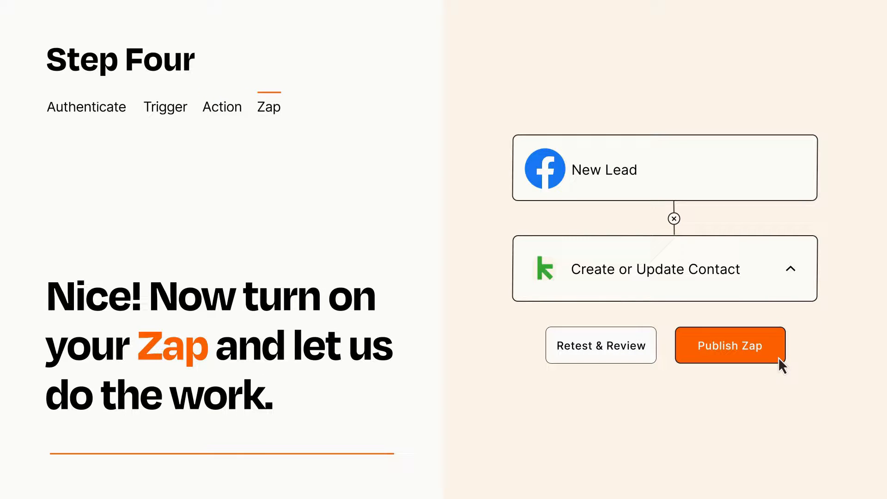